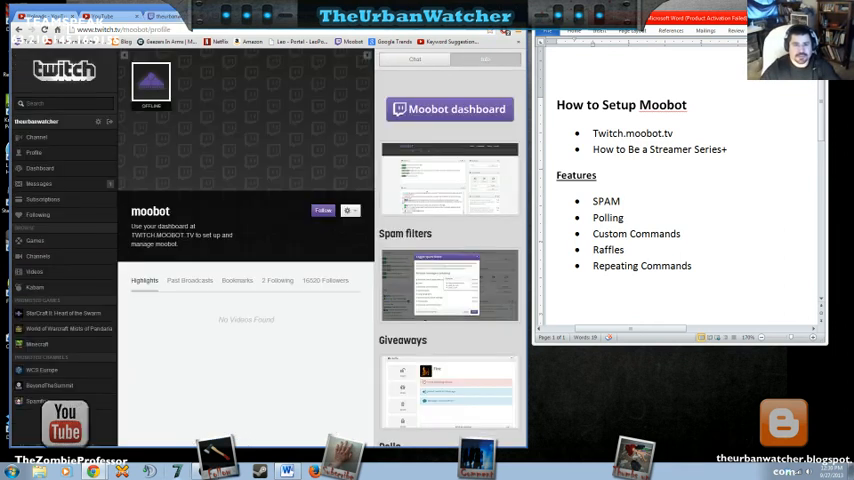
mouse_move(198, 312)
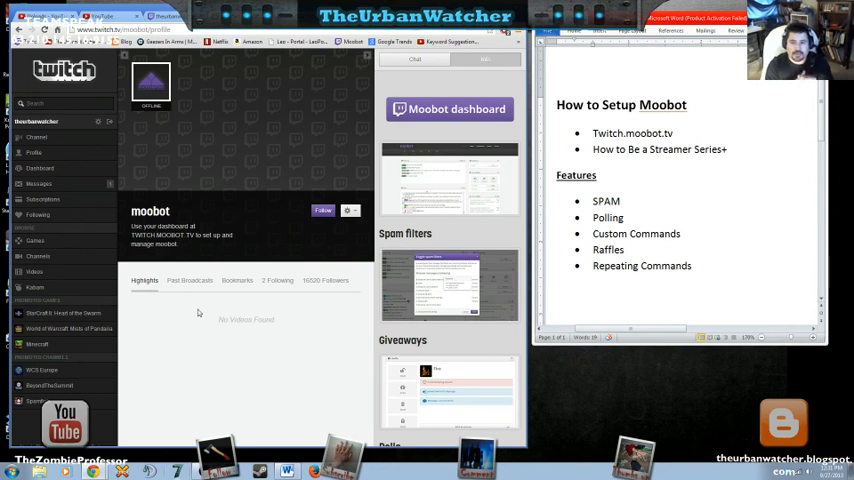
mouse_move(198, 312)
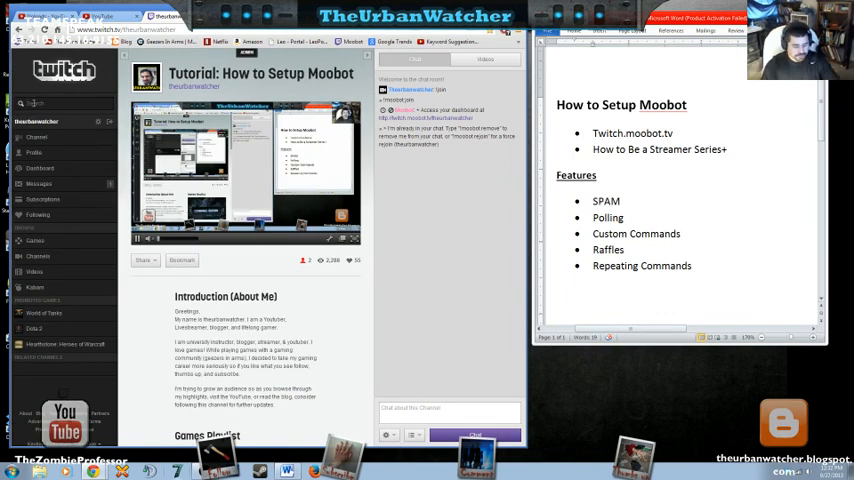
- Search Twitch for 'moobot' and go to the moobot channel from the results
type("moobot")
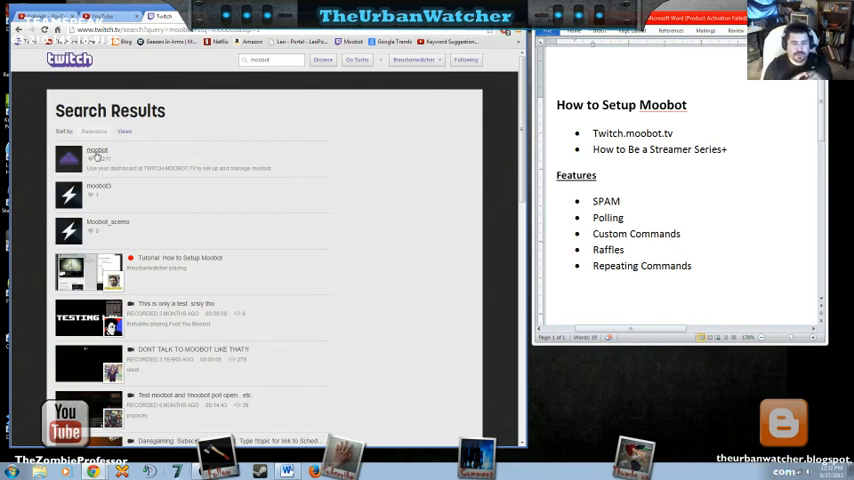
left_click(96, 152)
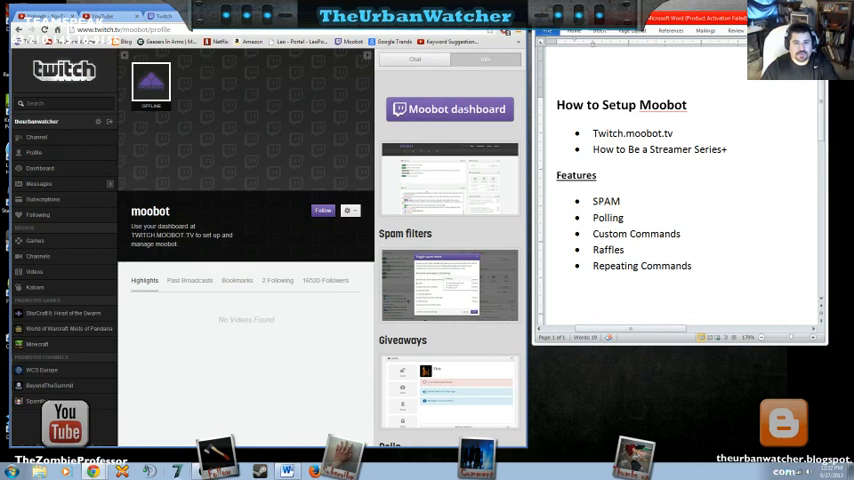
mouse_move(264, 298)
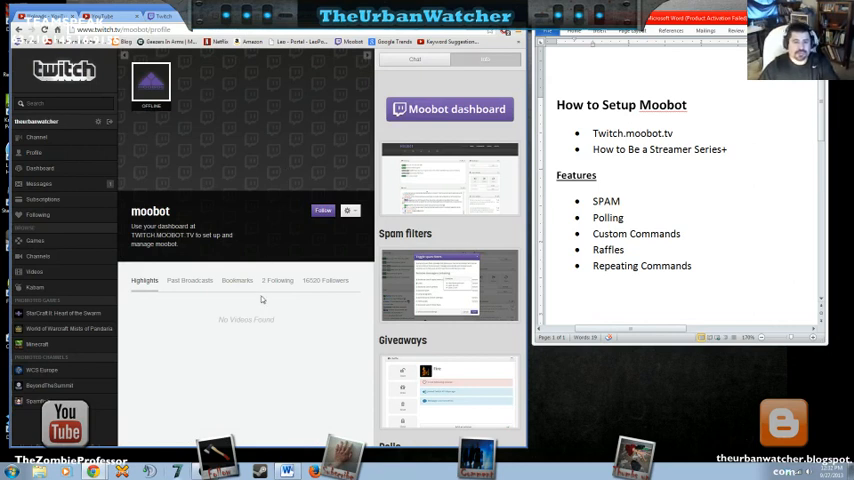
mouse_move(412, 160)
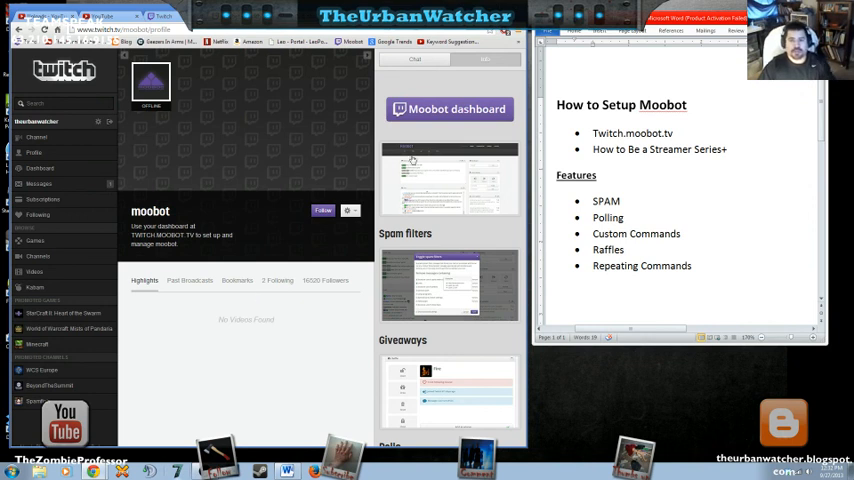
mouse_move(448, 108)
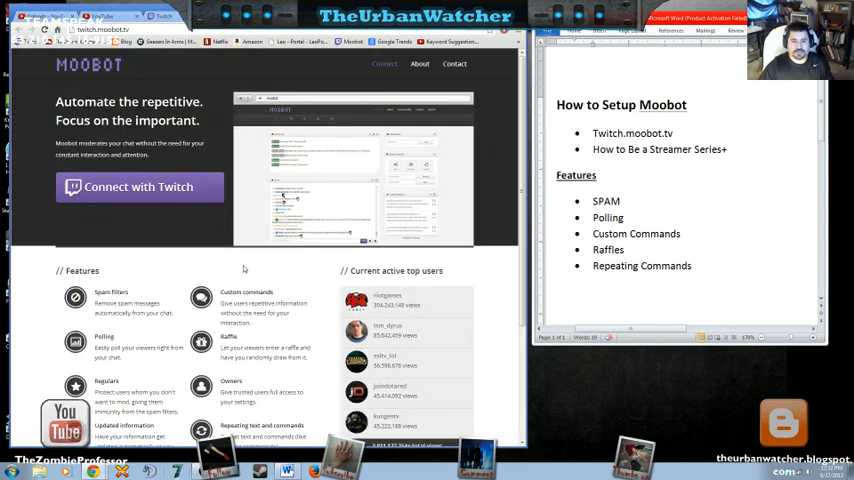
- Scroll down the Moobot home page toward the Connect with Twitch option
scroll("down", 3)
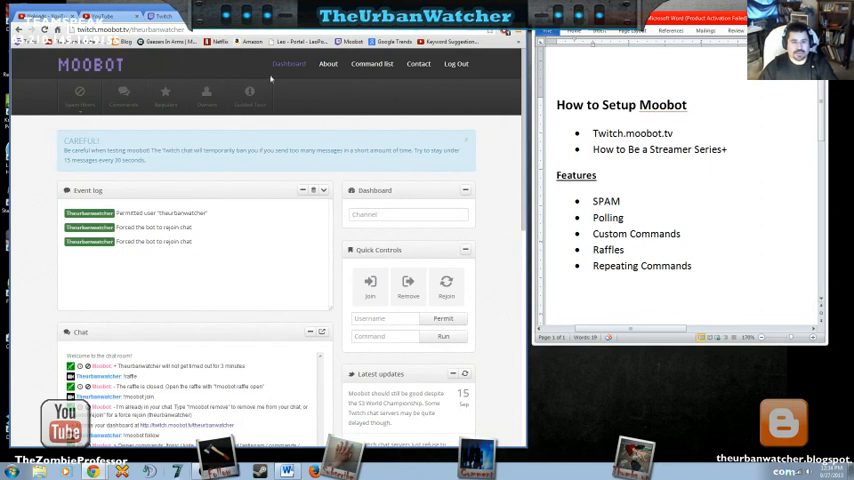
scroll("down", 3)
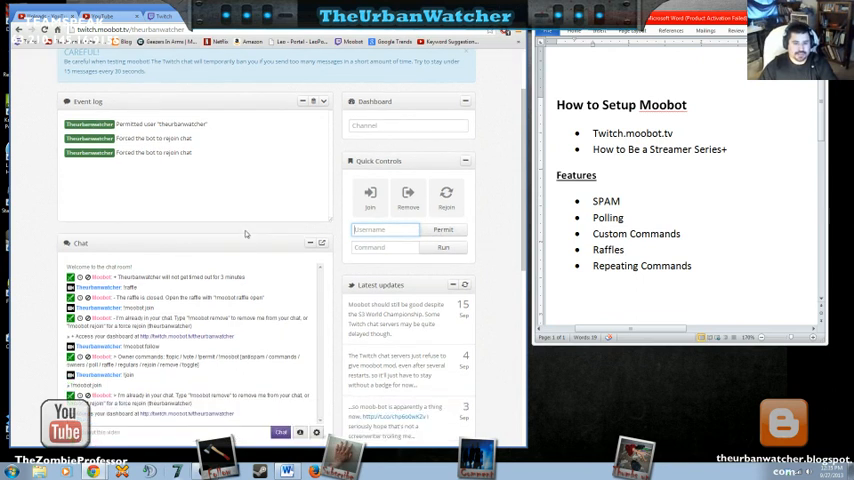
scroll("down", 3)
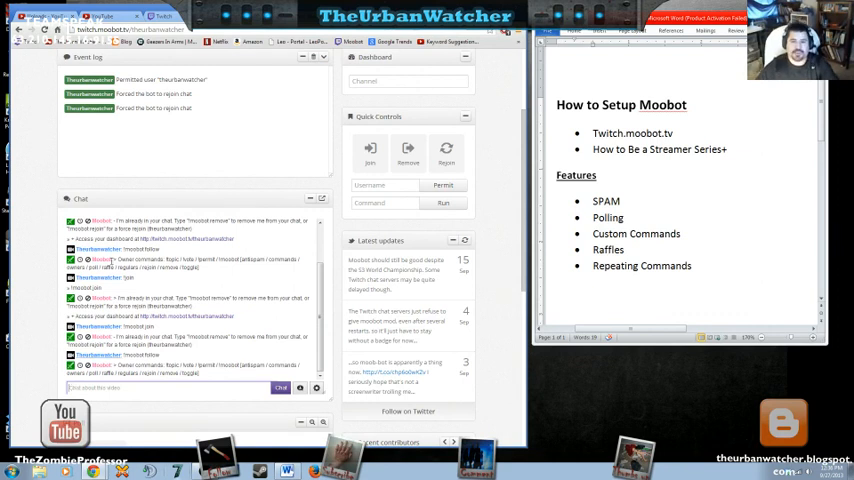
scroll("up", 3)
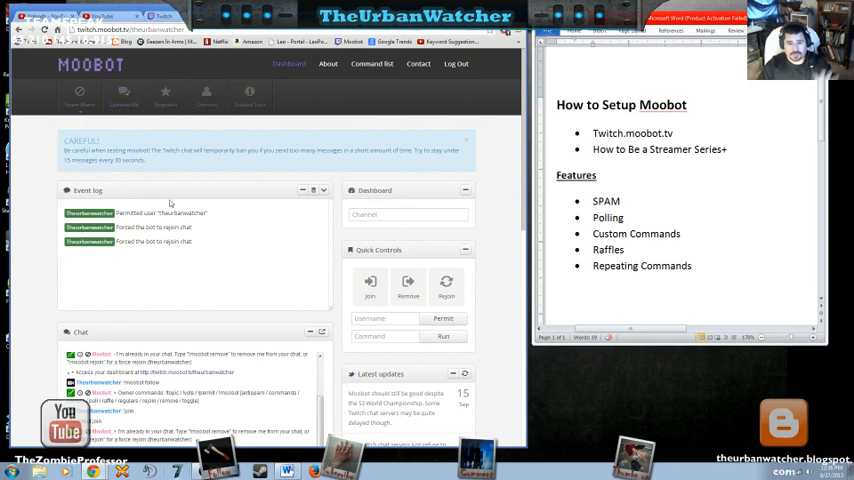
- Bring up the Command list dialog from the dashboard navigation bar
left_click(372, 64)
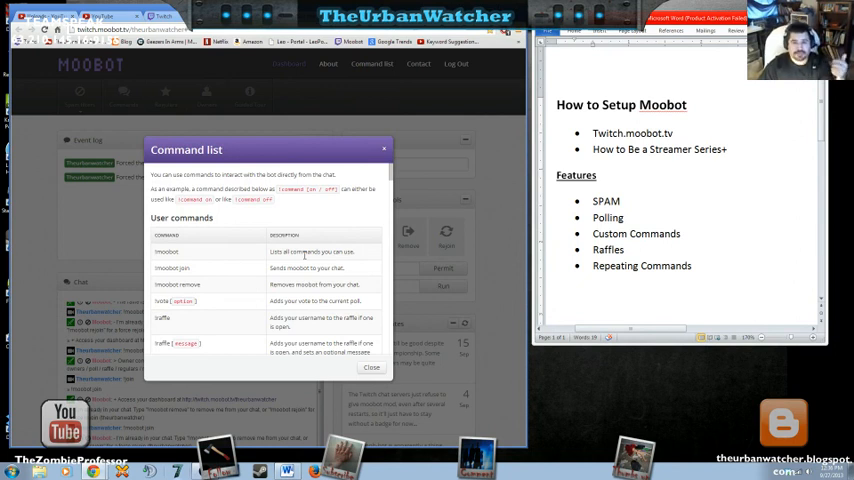
- Scroll the Command list past the moderator commands into the owner and custom command options
scroll("down", 3)
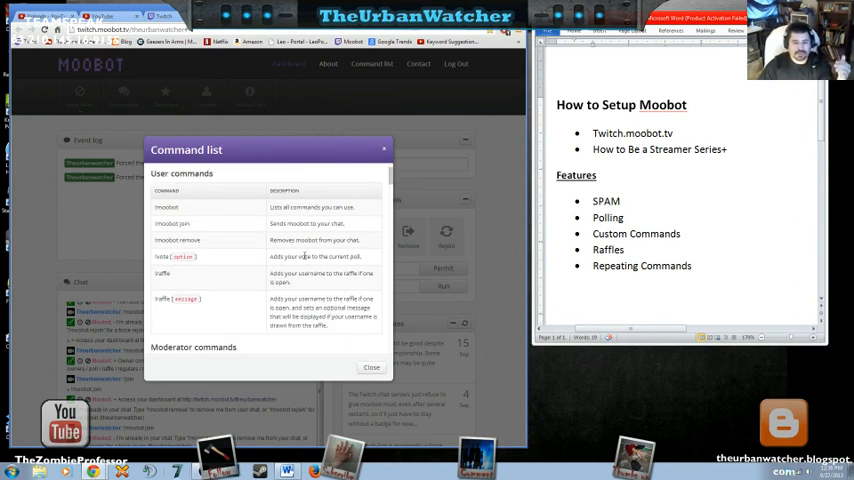
scroll("down", 3)
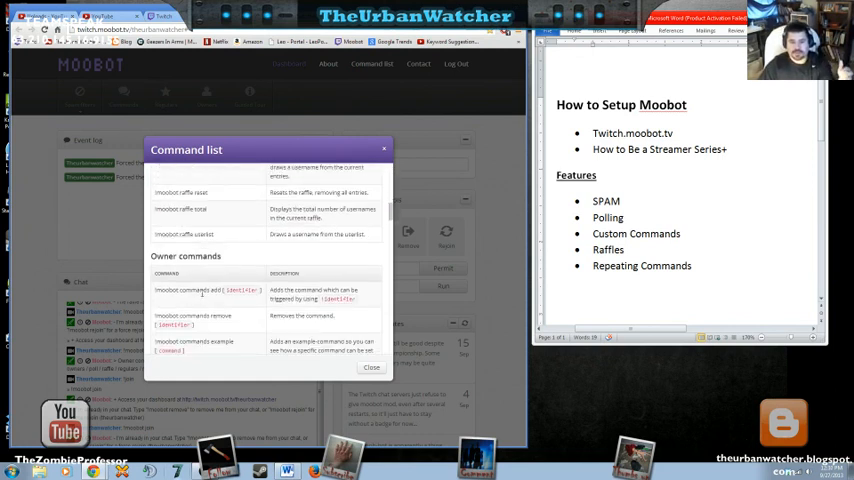
scroll("down", 3)
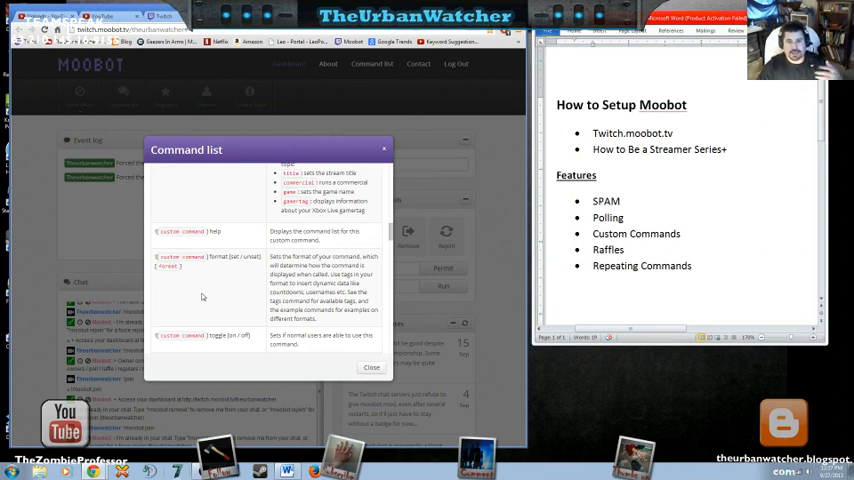
scroll("down", 3)
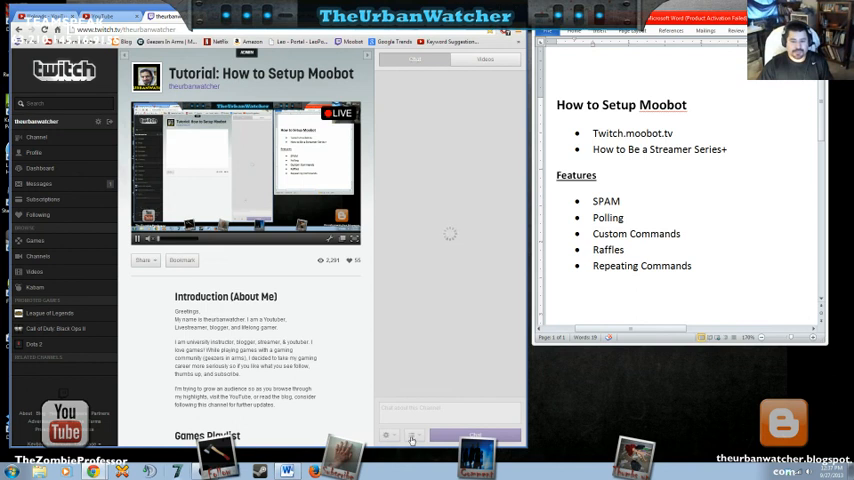
left_click(412, 436)
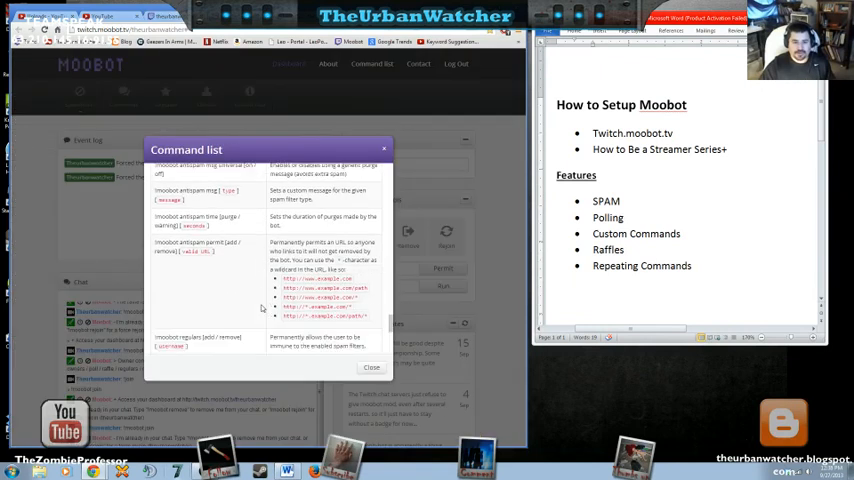
- Scroll the Command list to the bottom to reach the Contributor and Admin & staff commands
scroll("down", 3)
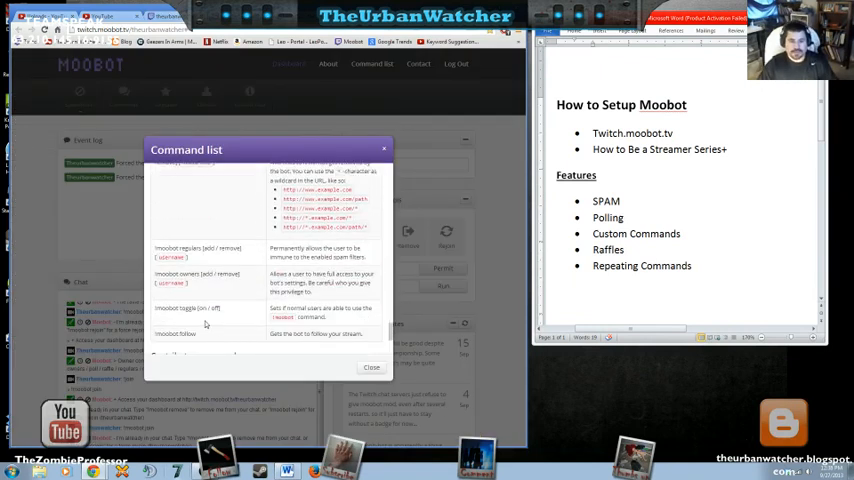
scroll("down", 3)
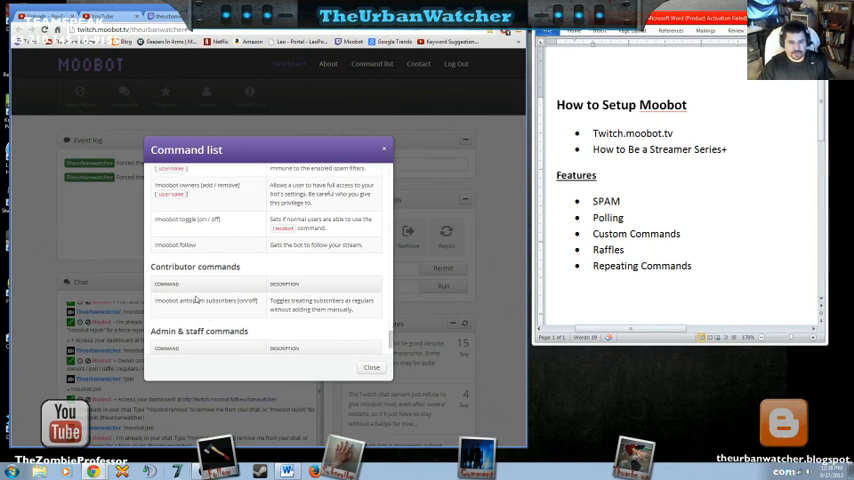
scroll("down", 3)
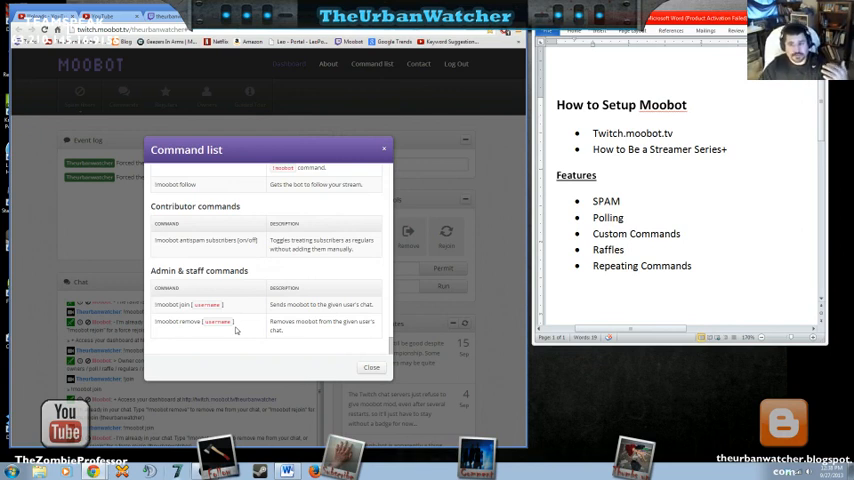
mouse_move(238, 354)
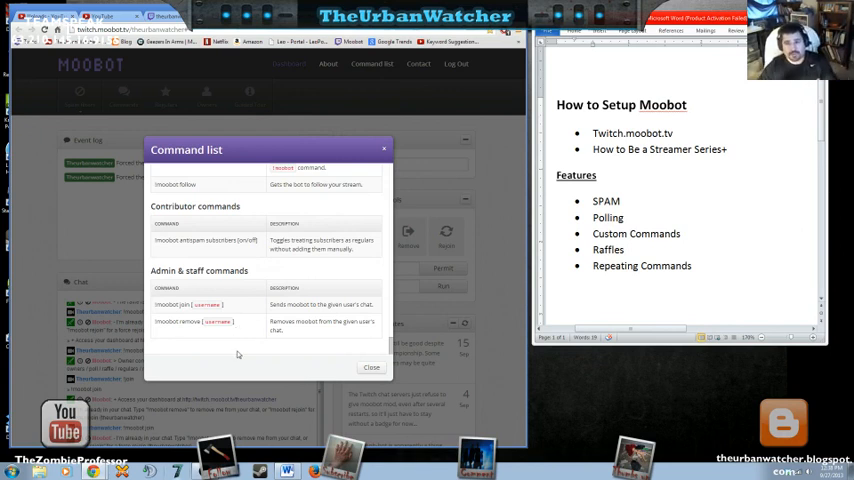